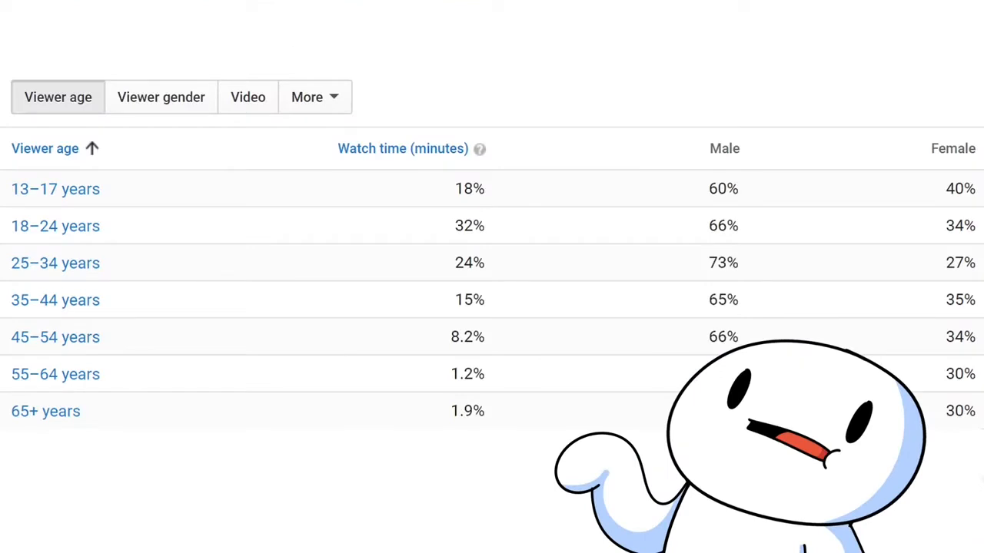
- Draw a red box around the 32% watch-time value for viewers aged 18–24
left_click(470, 225)
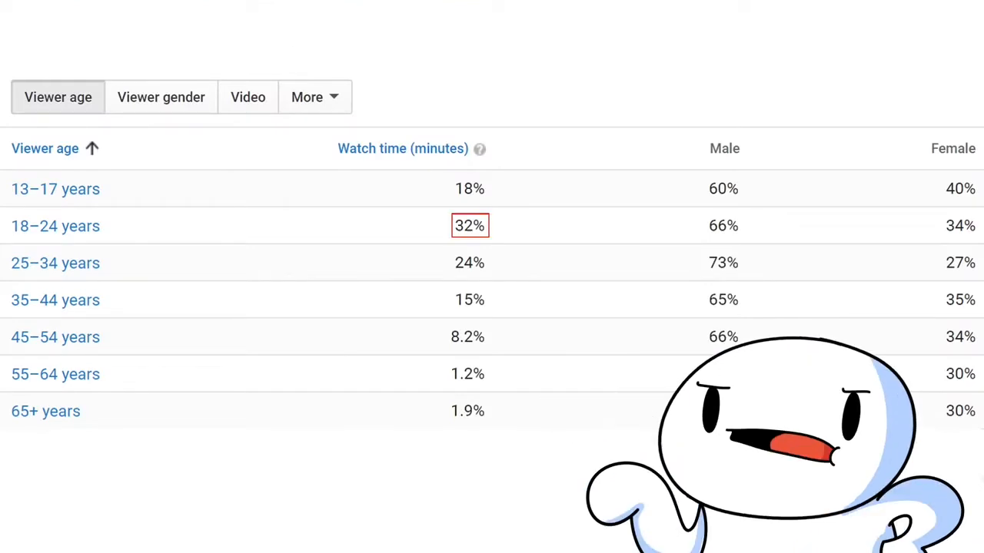